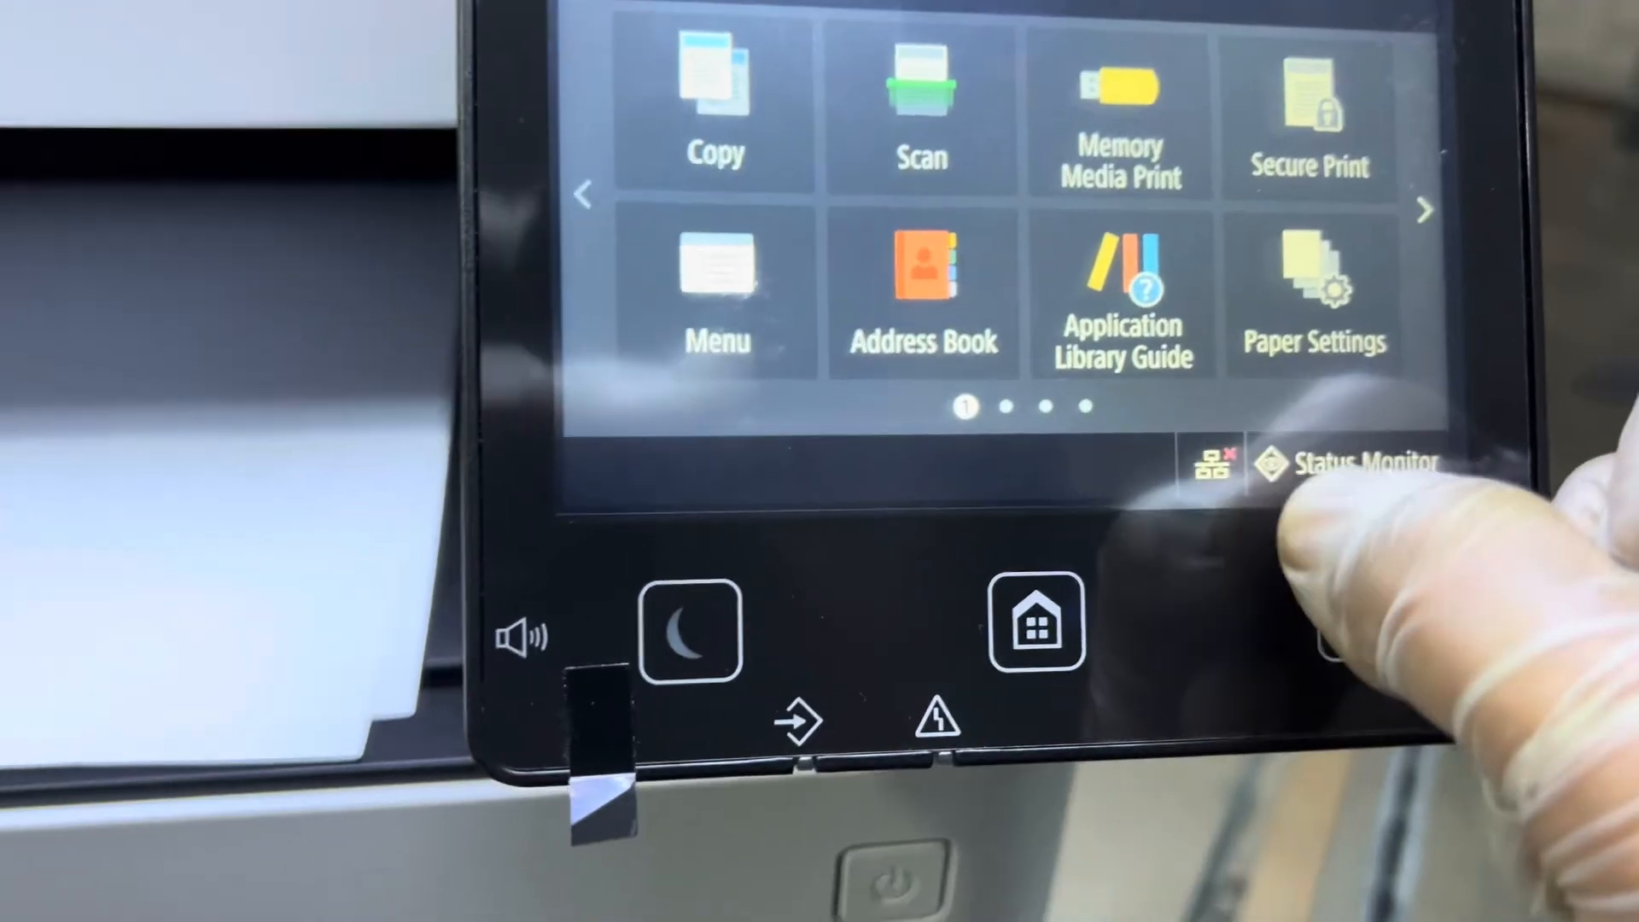
- Start the network setup from the Home screen toward Wireless LAN Settings
left_click(1037, 621)
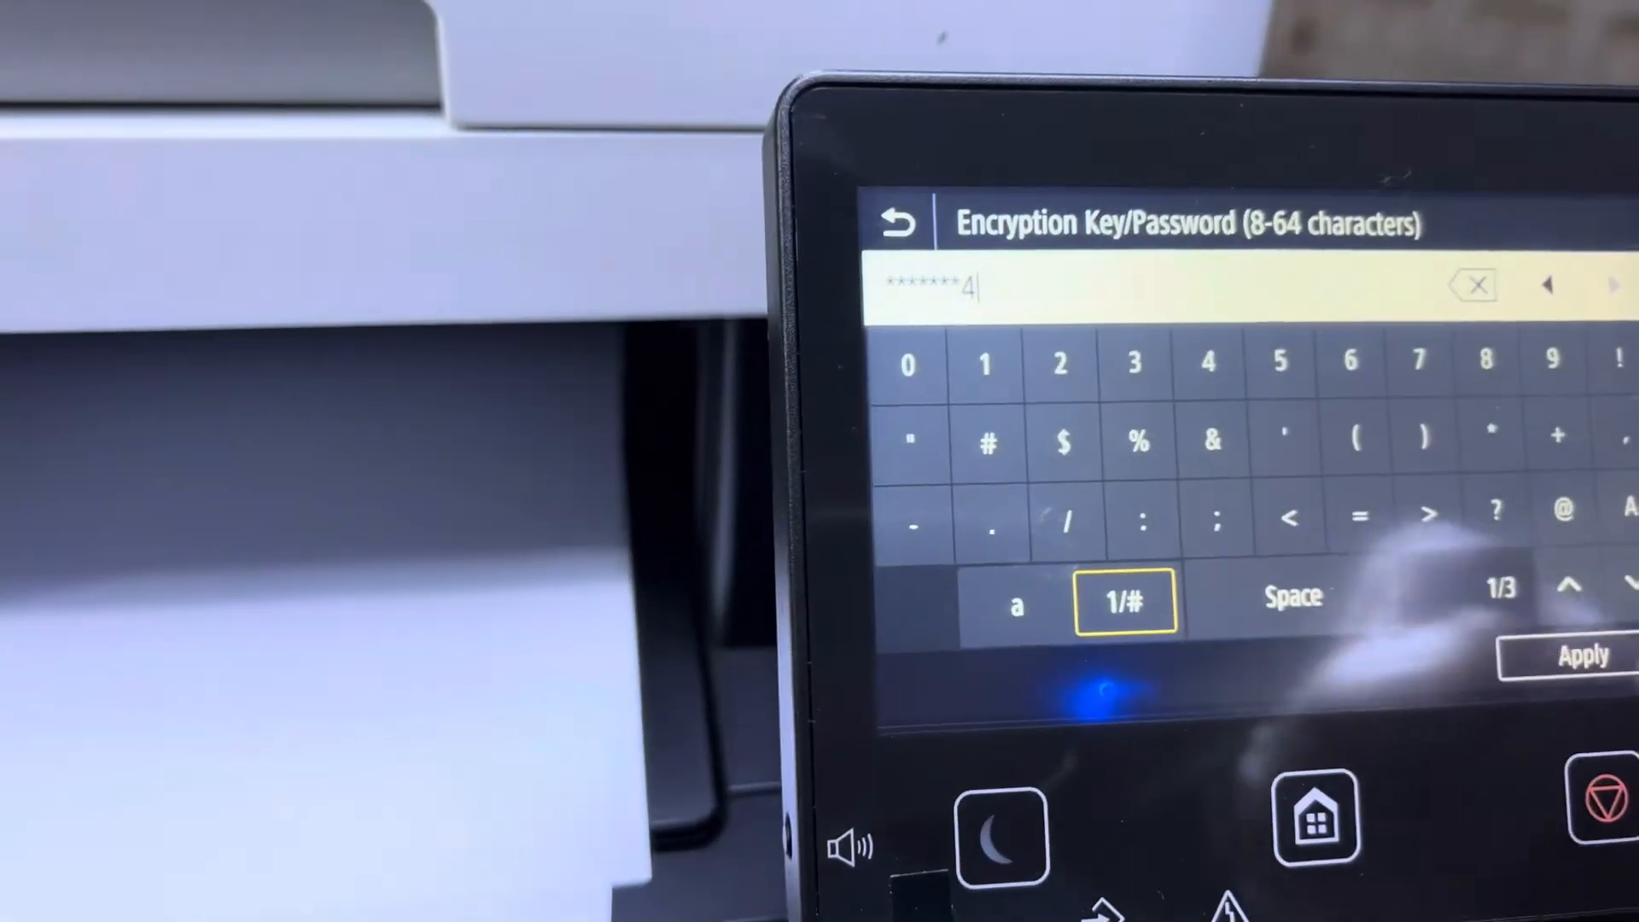
- Apply the entered encryption key so the printer begins connecting to the office network
left_click(1557, 656)
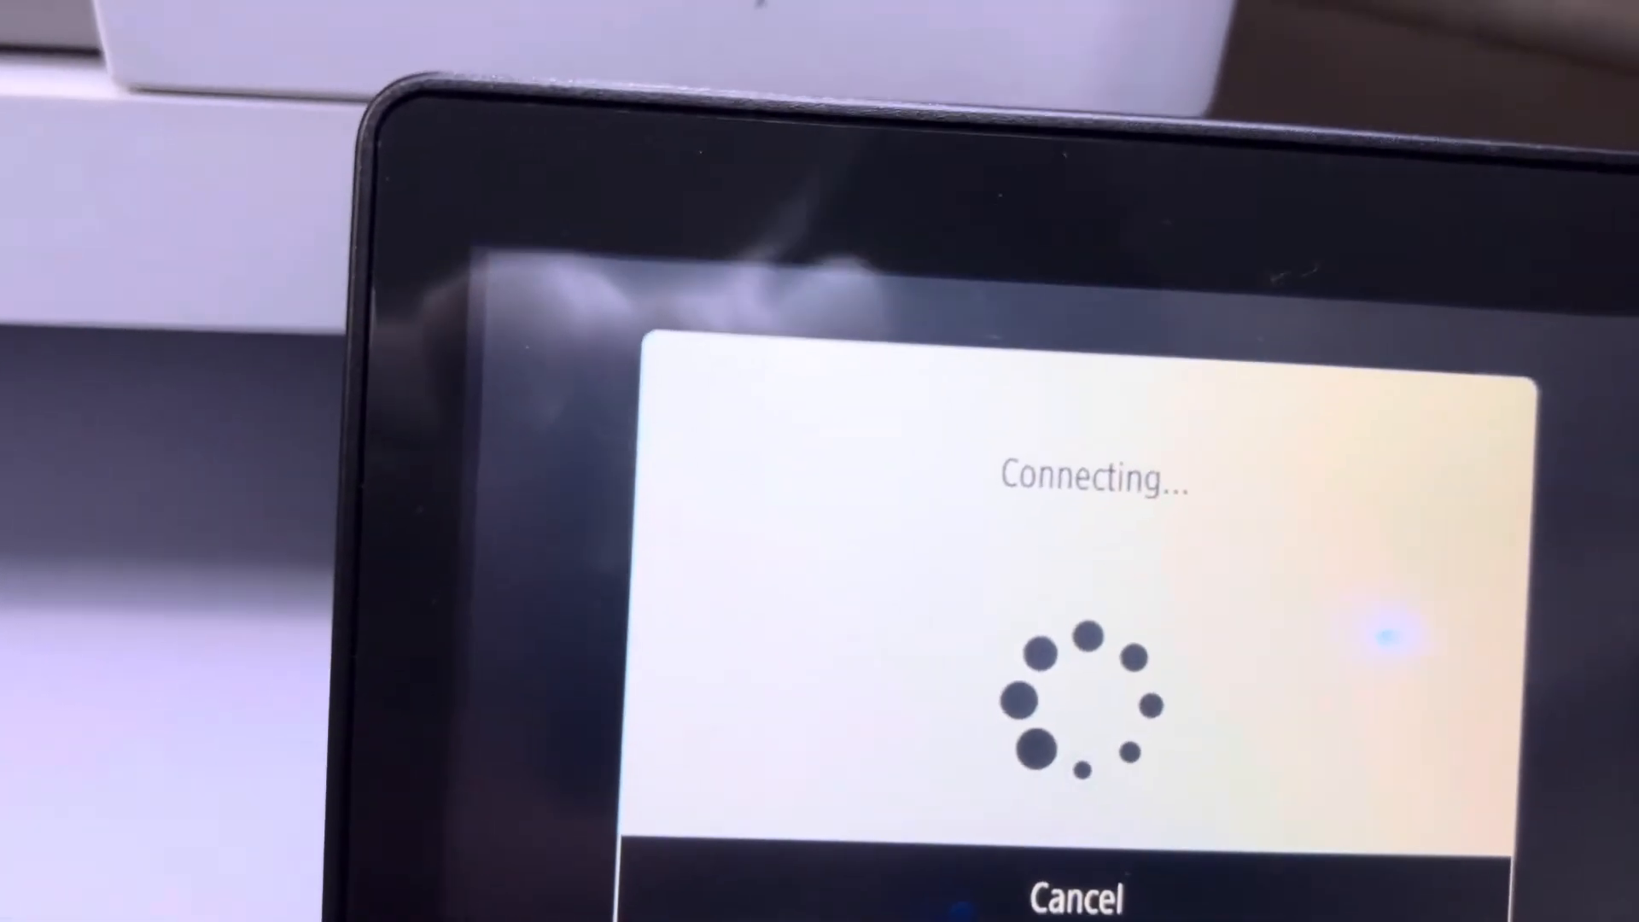